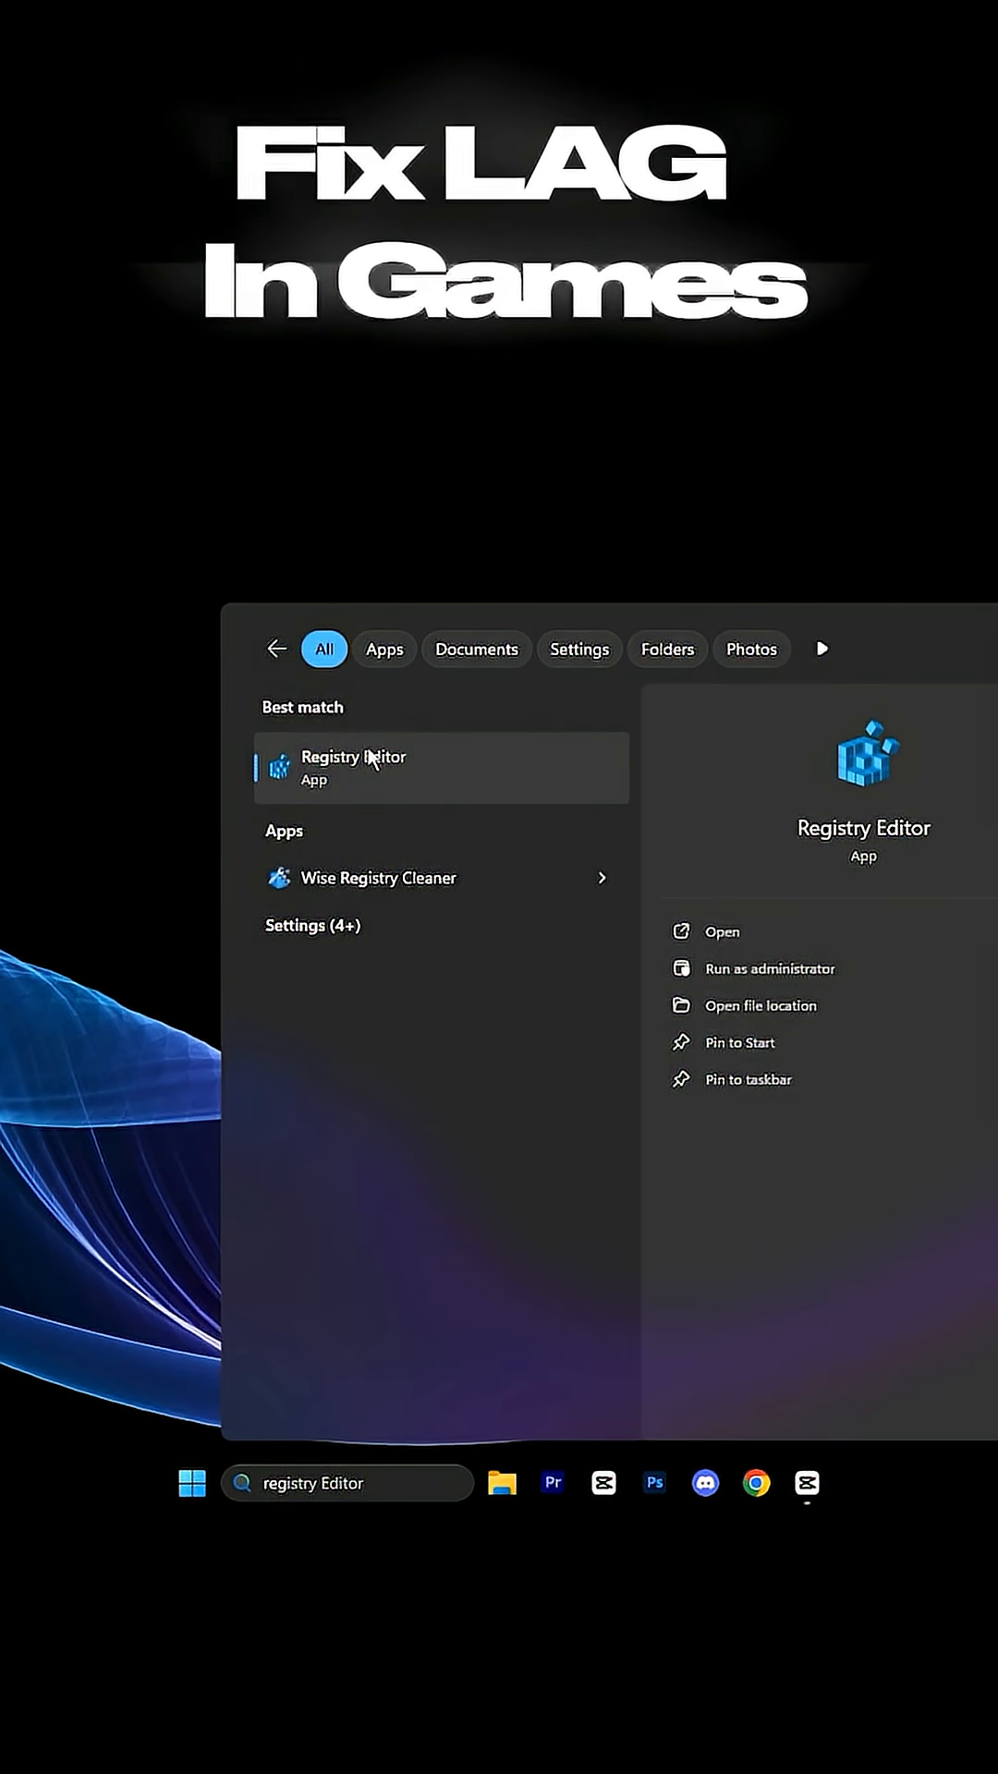
Launch Registry Editor from the 'registry Editor' search results.
{"action": "left_click", "coordinate": [353, 768]}
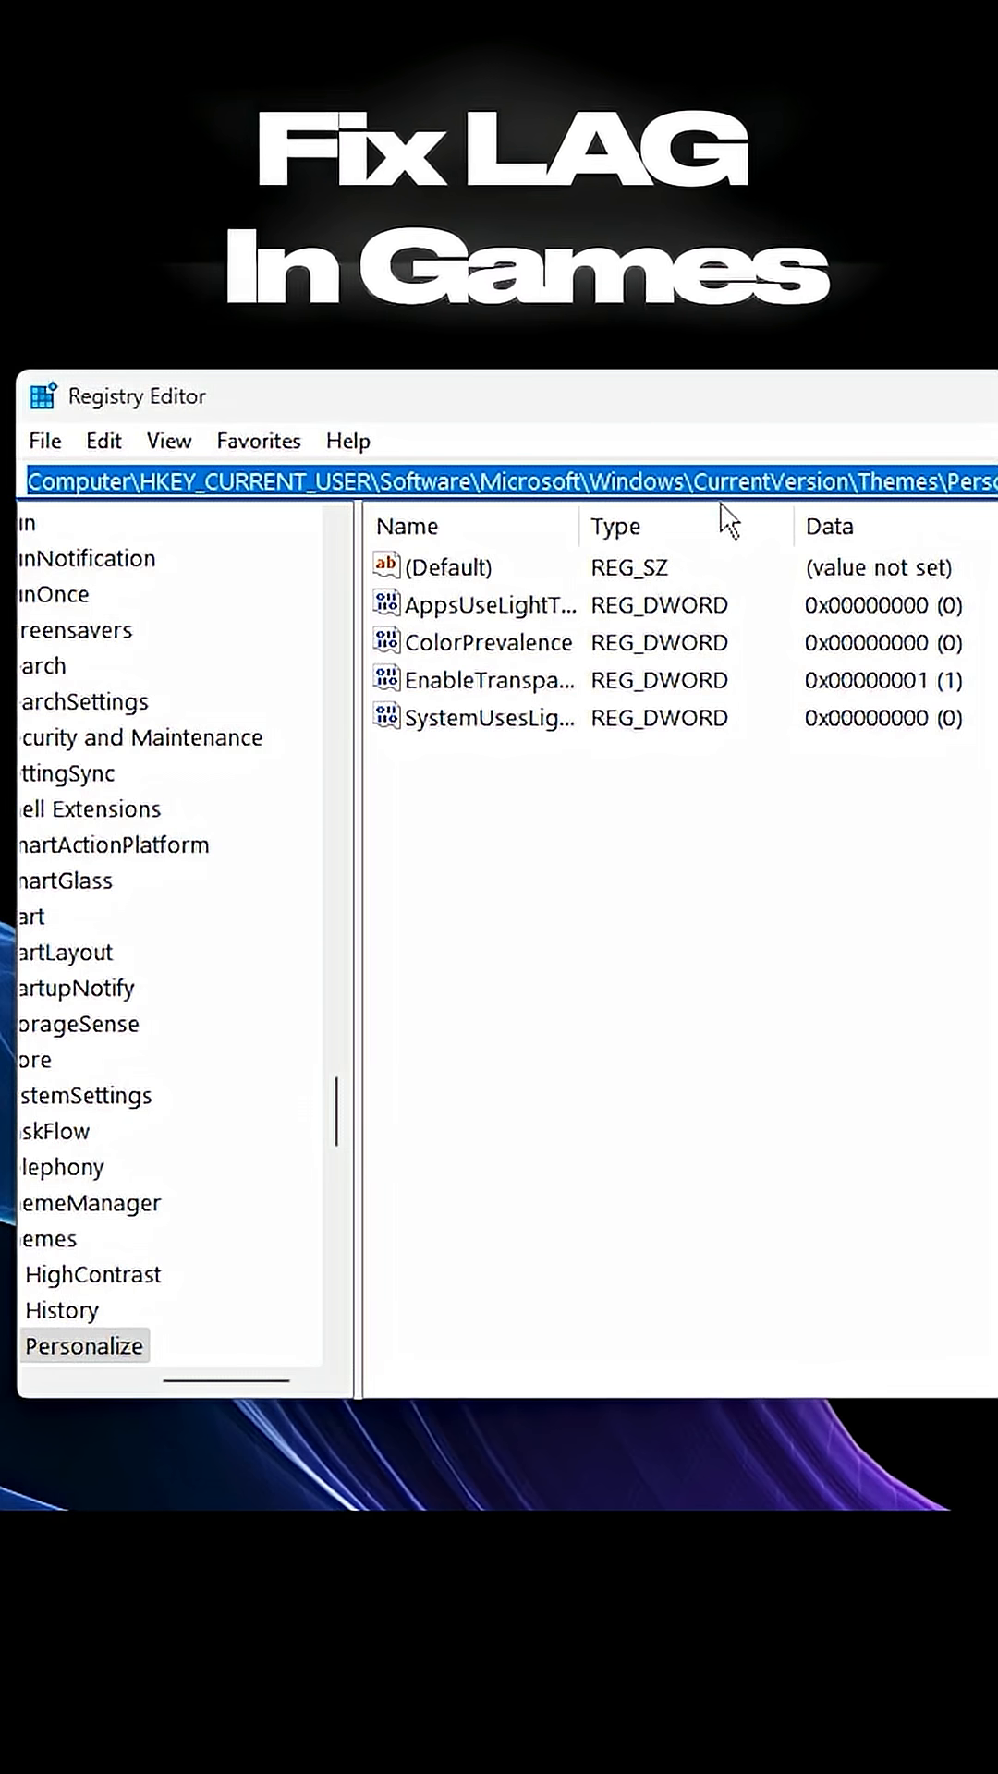
Go to HKEY_LOCAL_MACHINE\SYSTEM\CurrentControlSet\Control\Session Manager\Memory Management via the address bar.
{"action": "type", "text": "HKEY_LOCAL_MACHINE\\SYSTEM\\CurrentControlSet\\Control\\Session Manager\\Memory Management"}
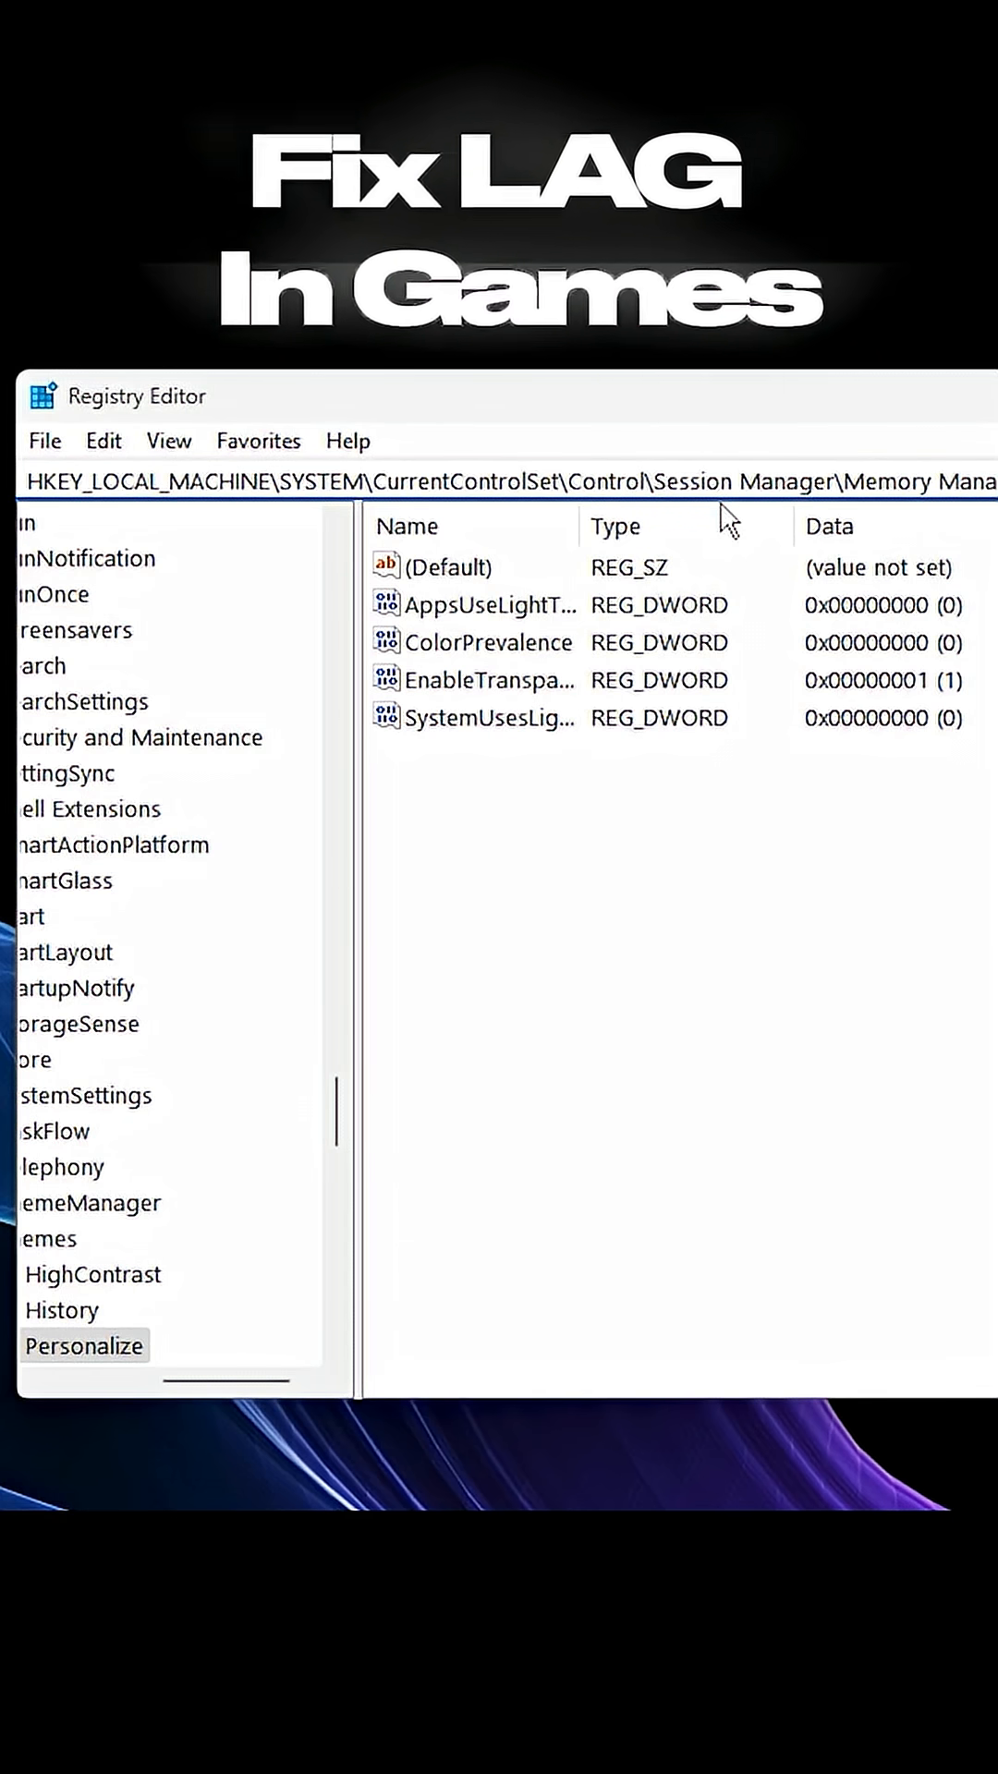
{"action": "left_click", "coordinate": [139, 1166]}
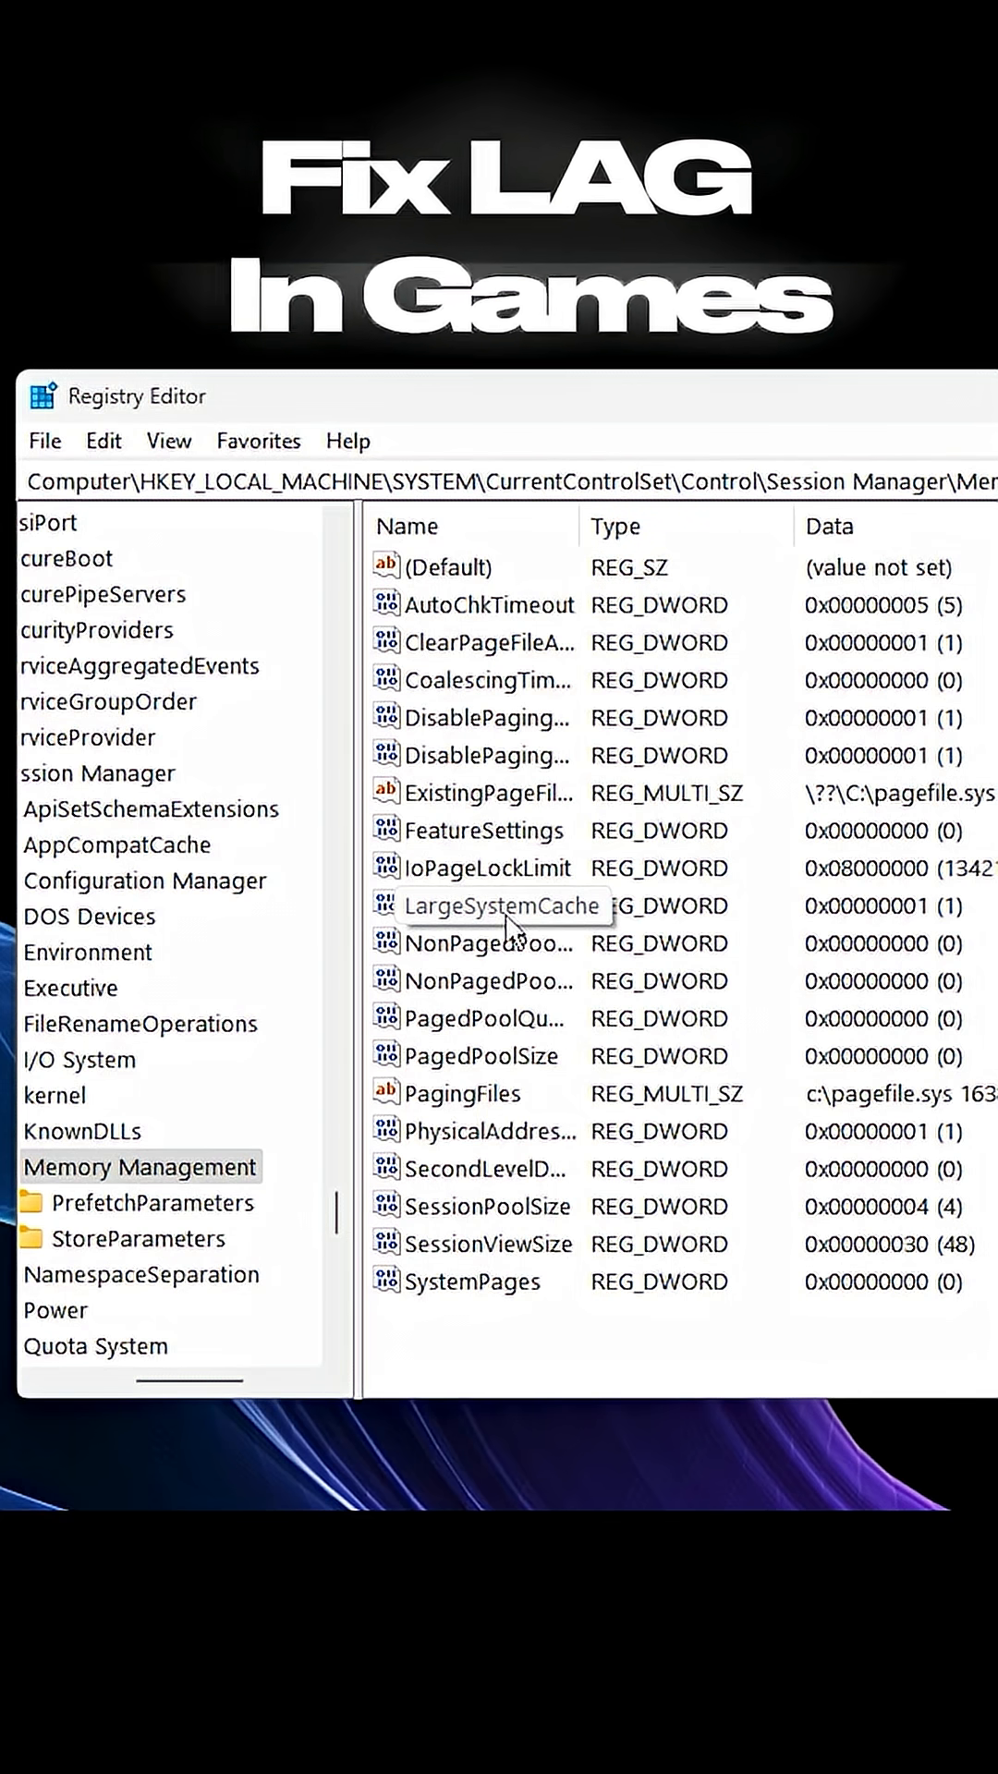
Change LargeSystemCache's value data to 1 and confirm.
{"action": "double_click", "coordinate": [501, 906]}
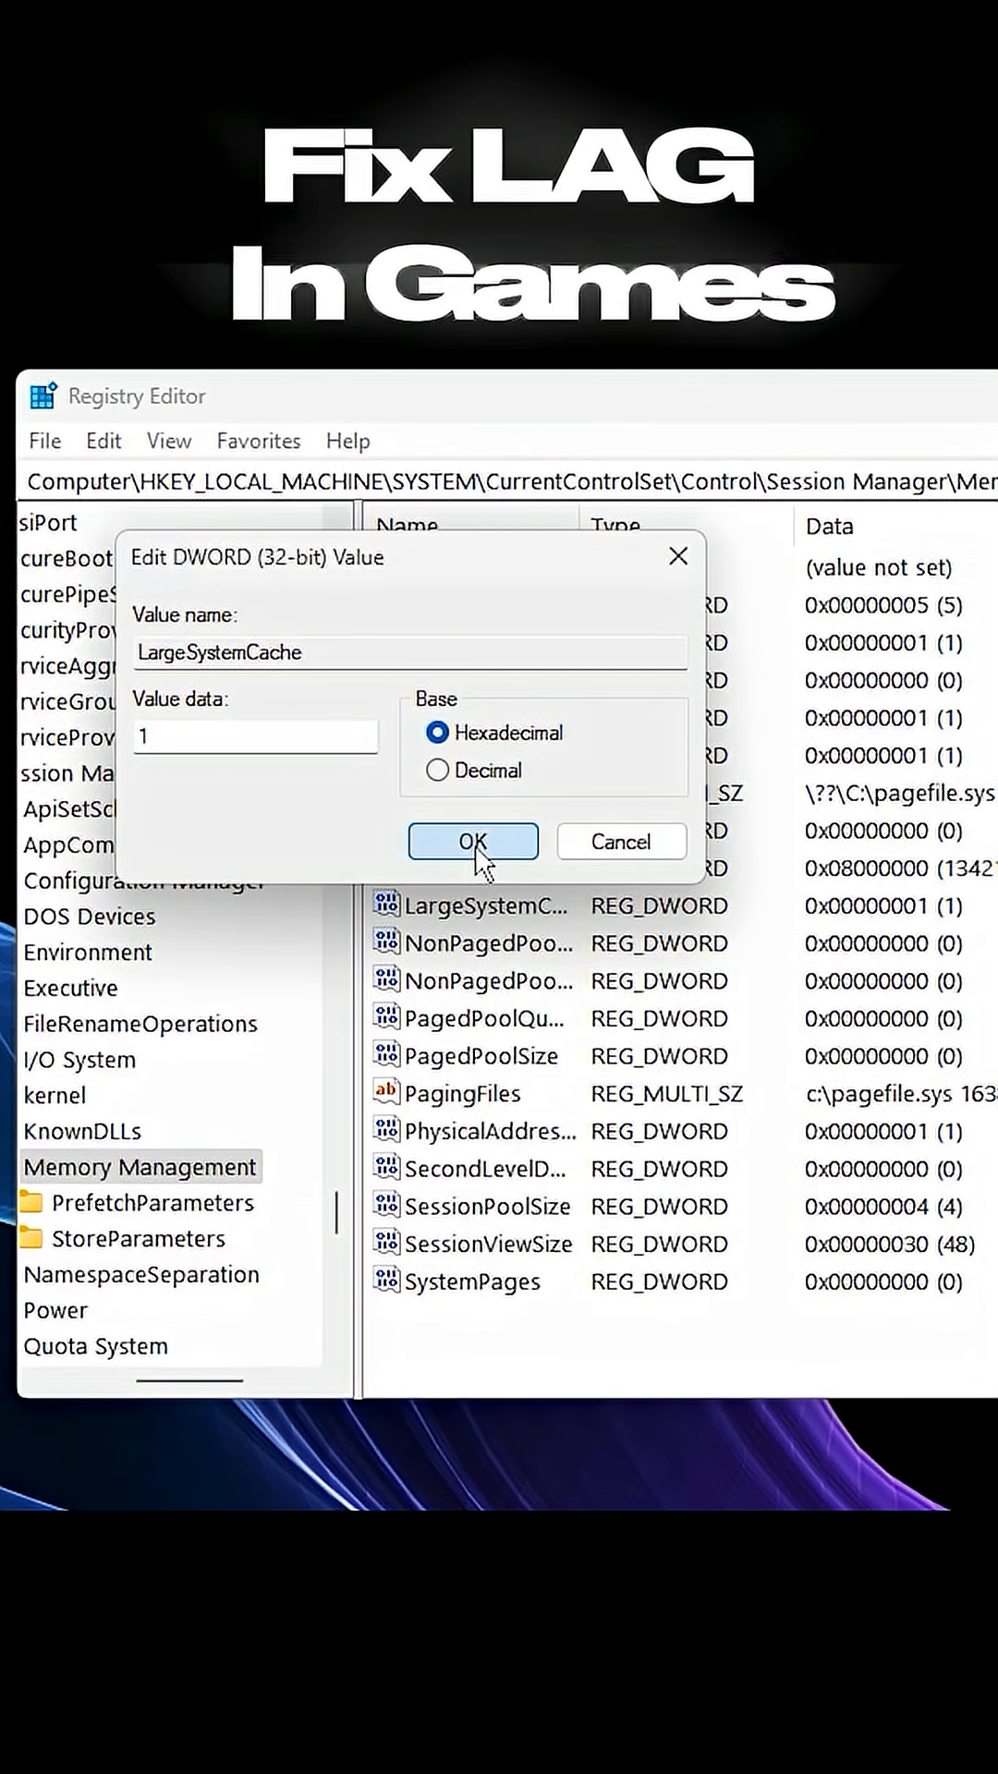
{"action": "left_click", "coordinate": [472, 842]}
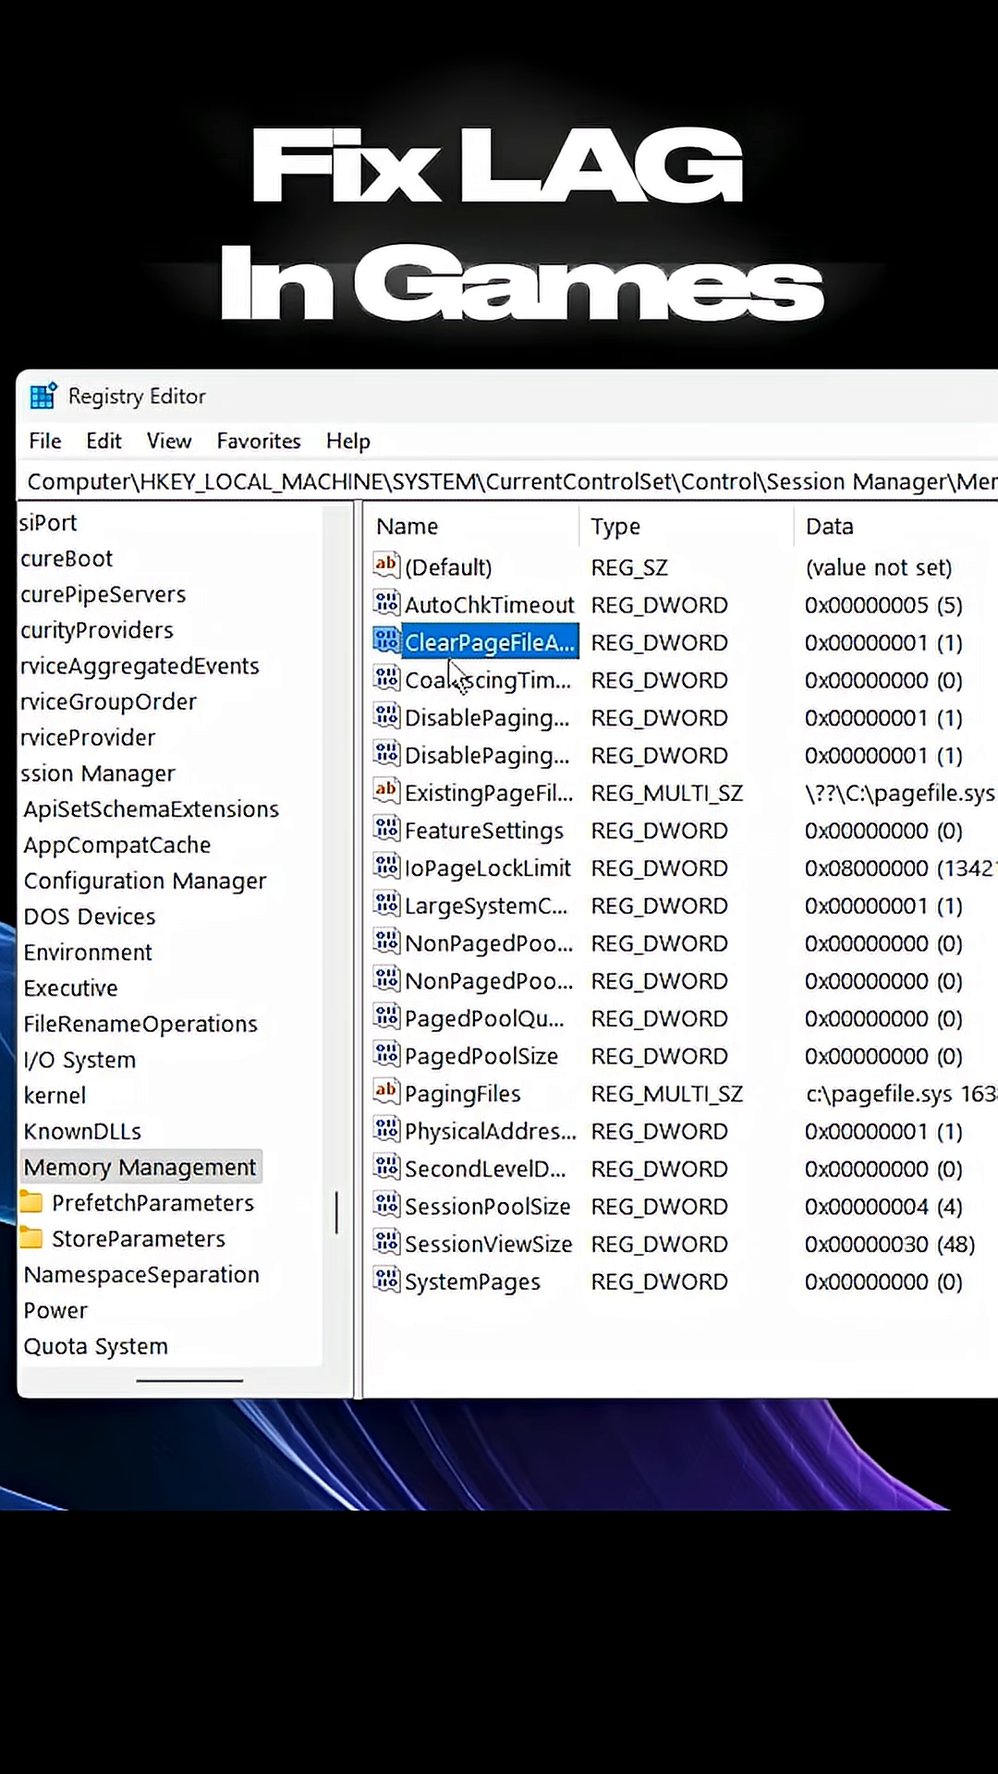
Change ClearPageFileAtShutdown's value data to 1 and confirm.
{"action": "double_click", "coordinate": [484, 642]}
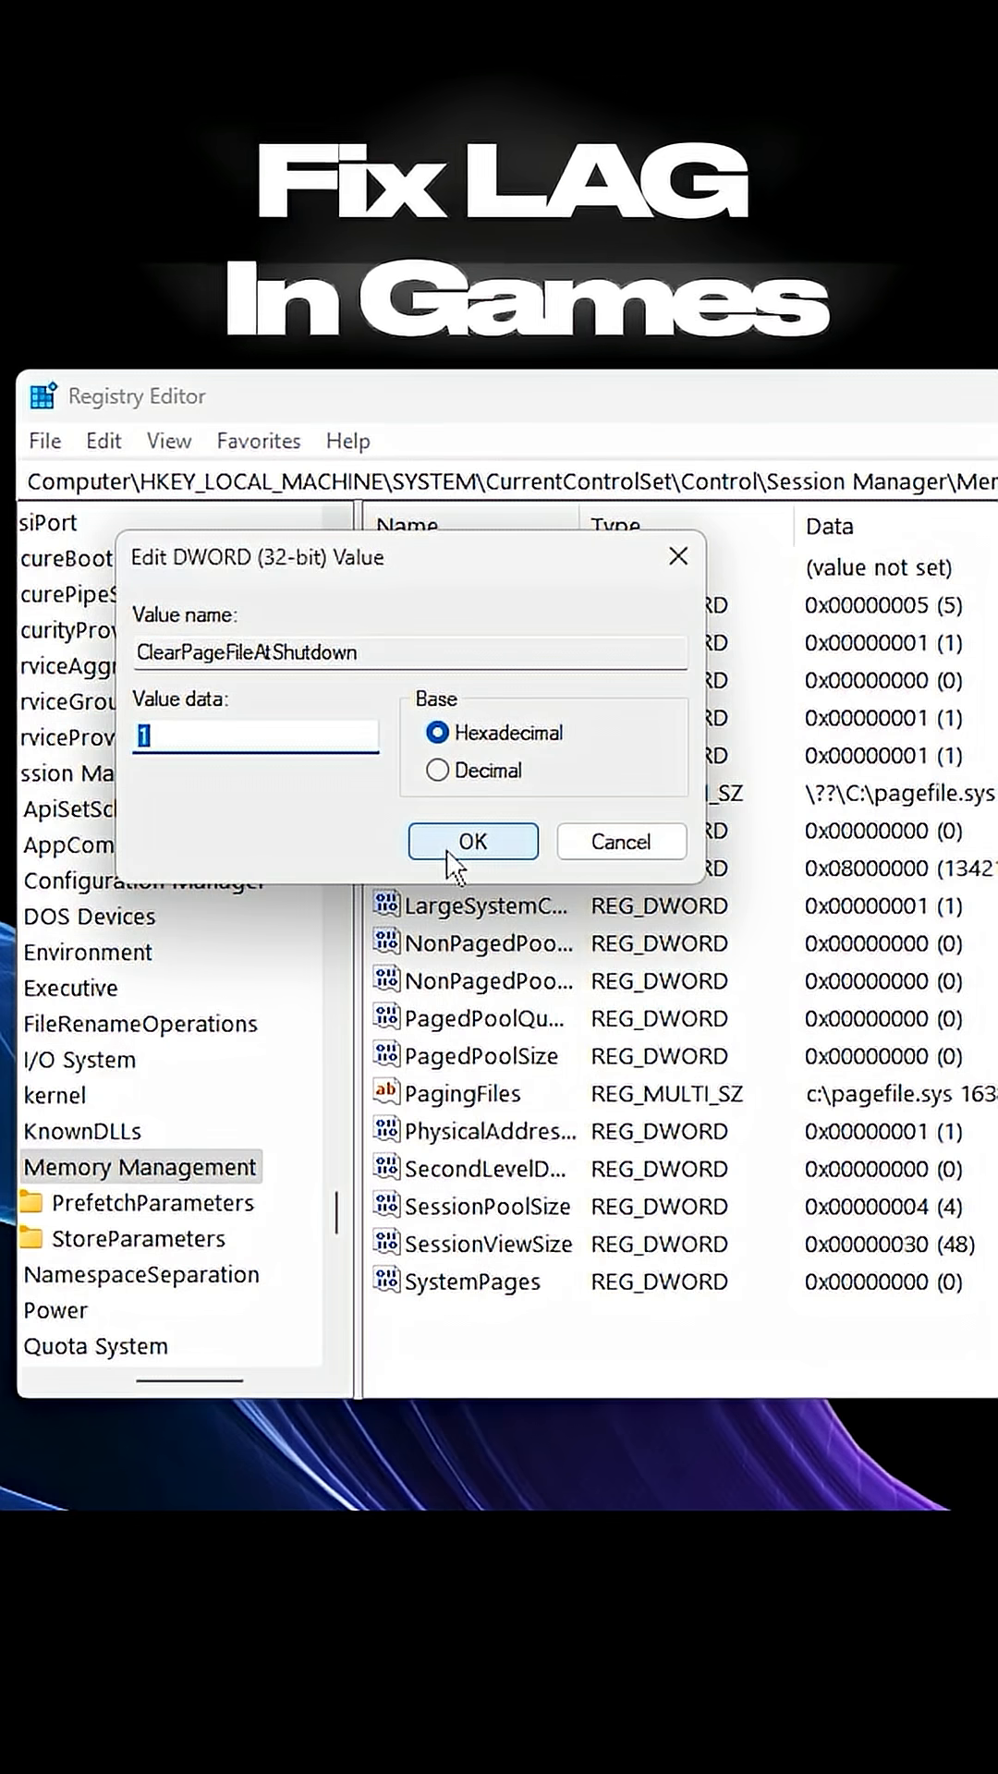
{"action": "left_click", "coordinate": [474, 840]}
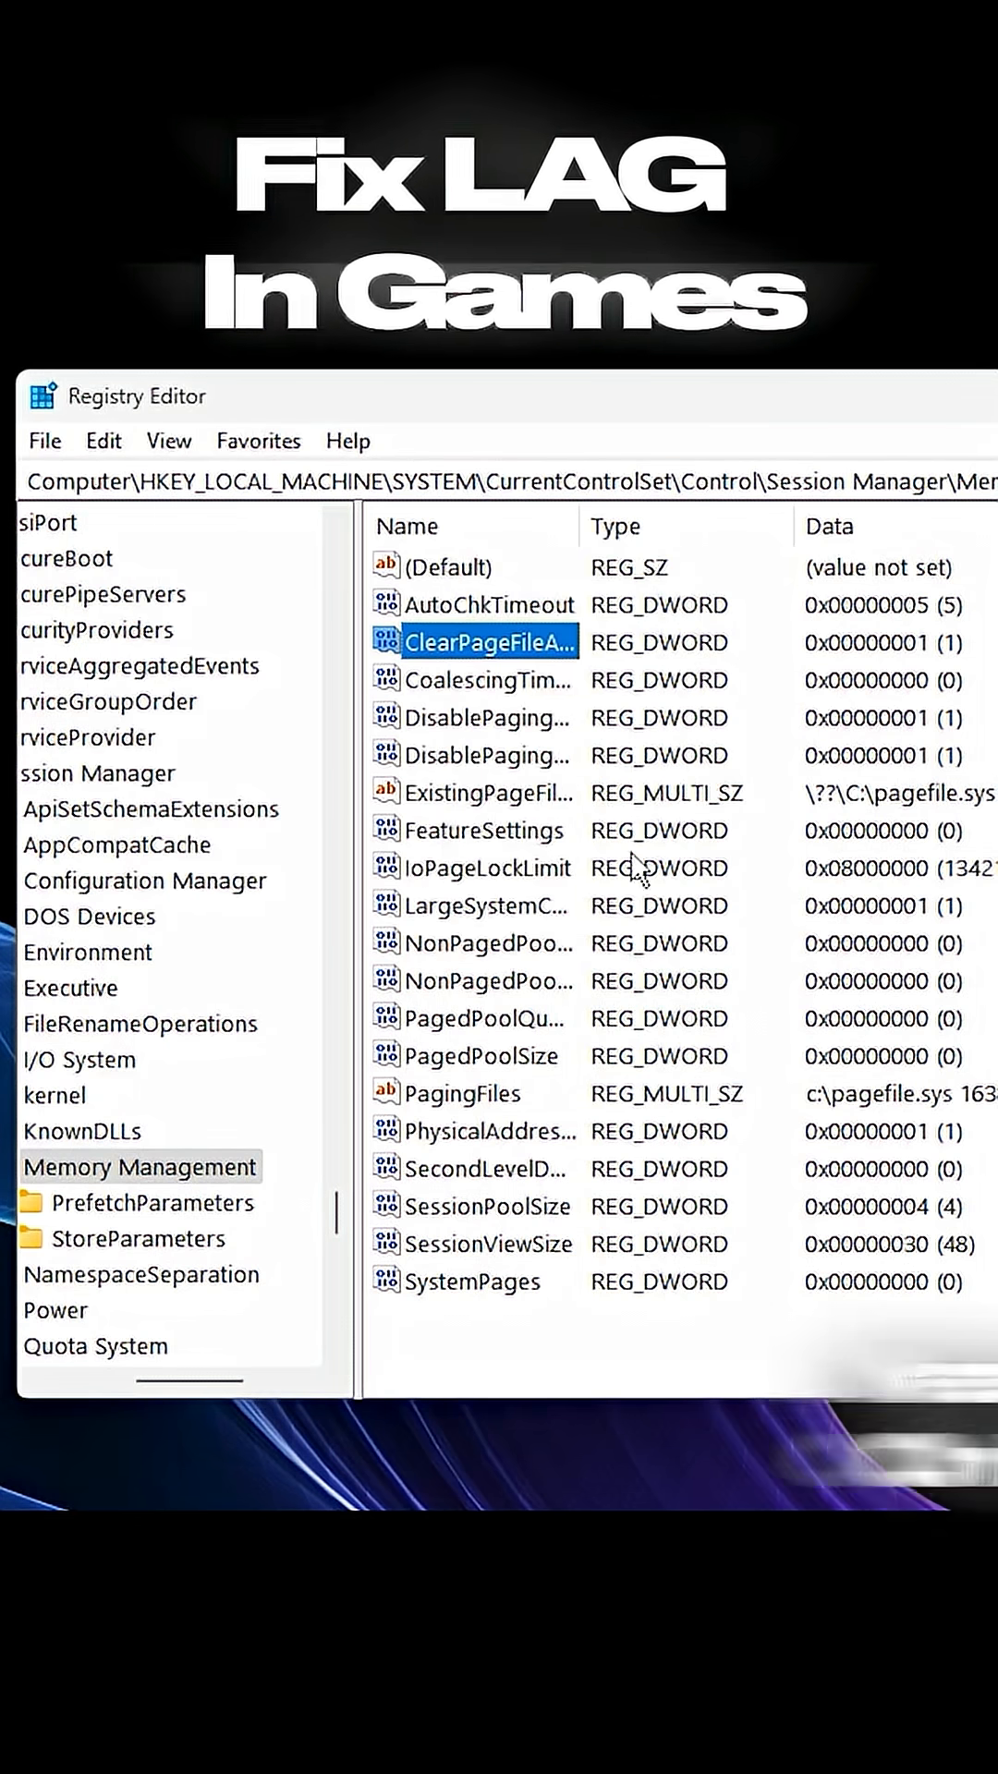